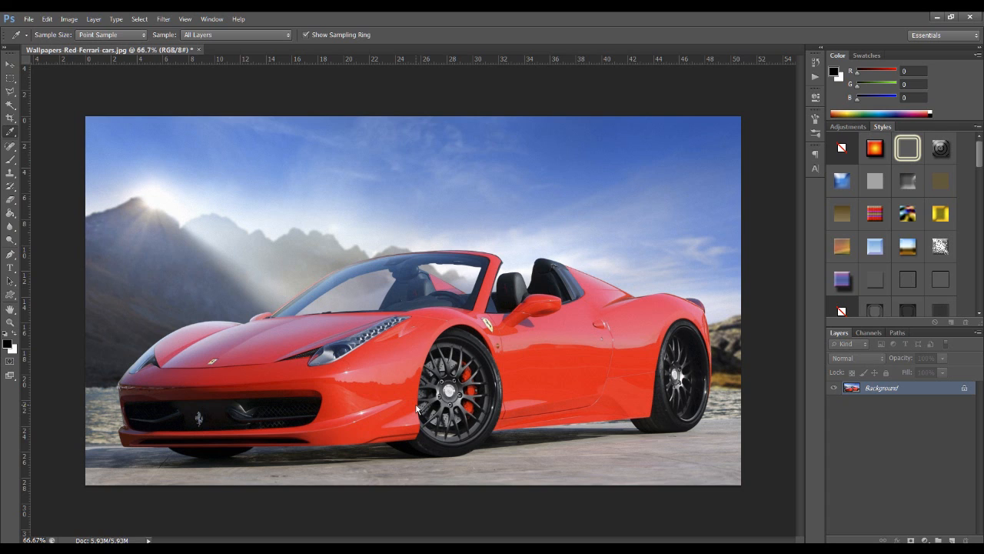
{"action": "mouse_move", "coordinate": [329, 362]}
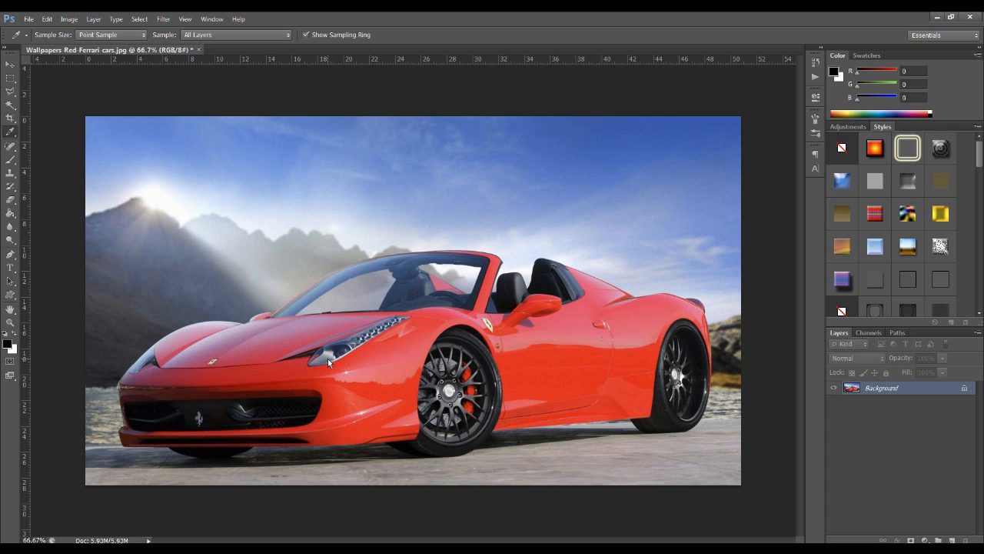
{"action": "mouse_move", "coordinate": [192, 321]}
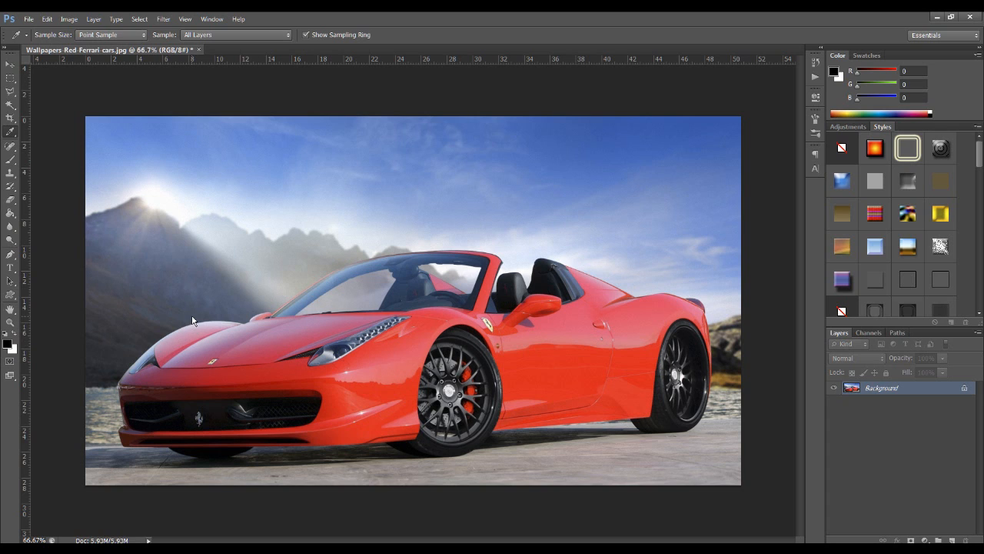
{"action": "mouse_move", "coordinate": [191, 326]}
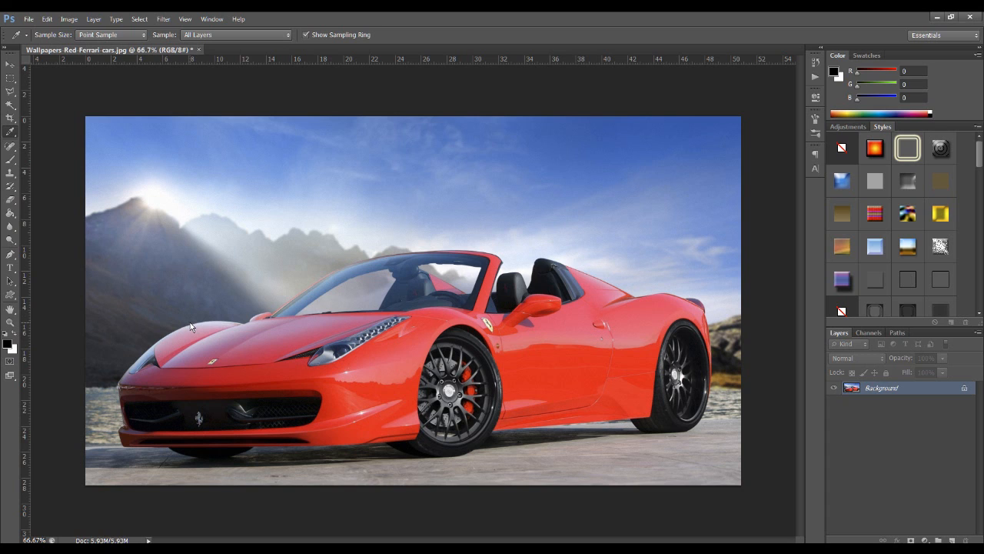
{"action": "mouse_move", "coordinate": [804, 371]}
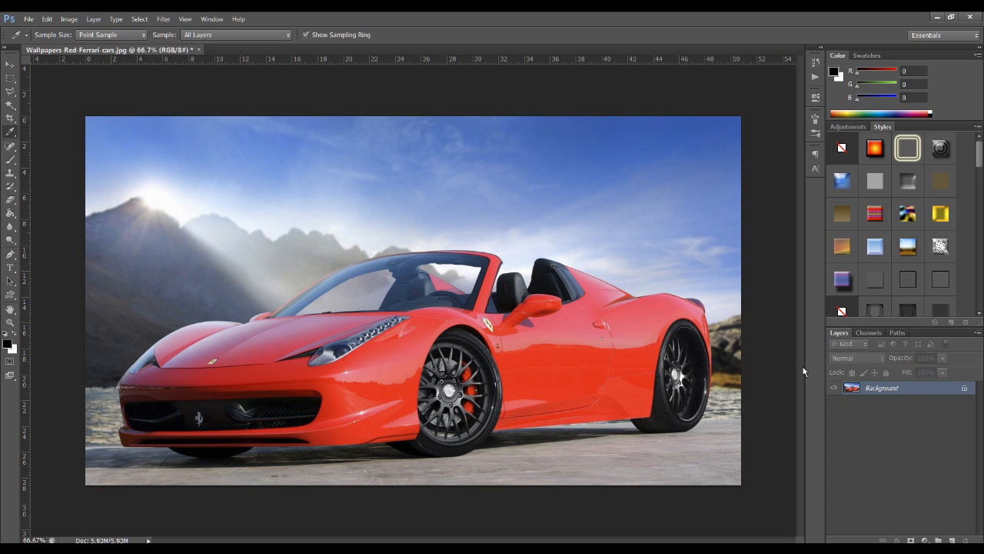
- Convert the Background layer to Layer 0 and sample the car's red (R253, G49, B60)
{"action": "double_click", "coordinate": [881, 387]}
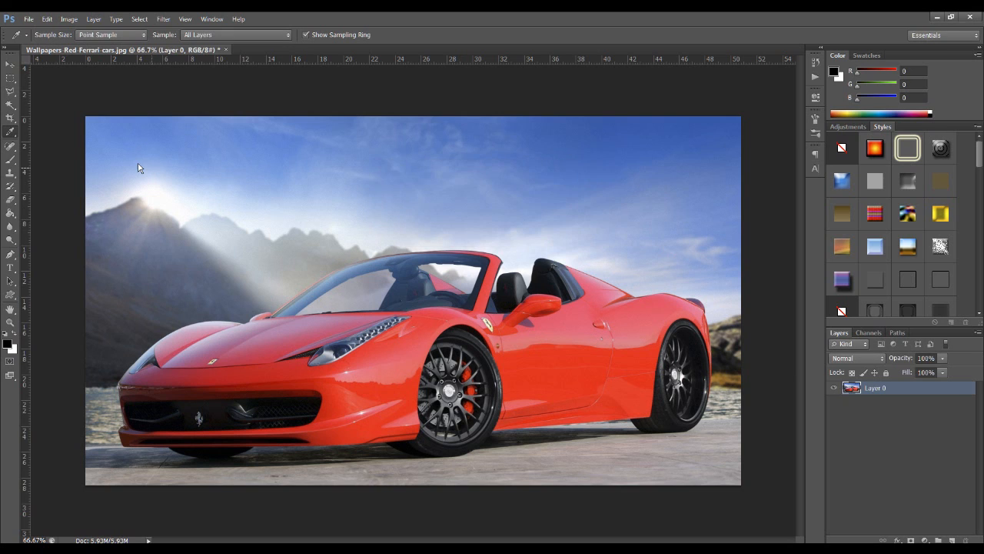
{"action": "mouse_move", "coordinate": [10, 139]}
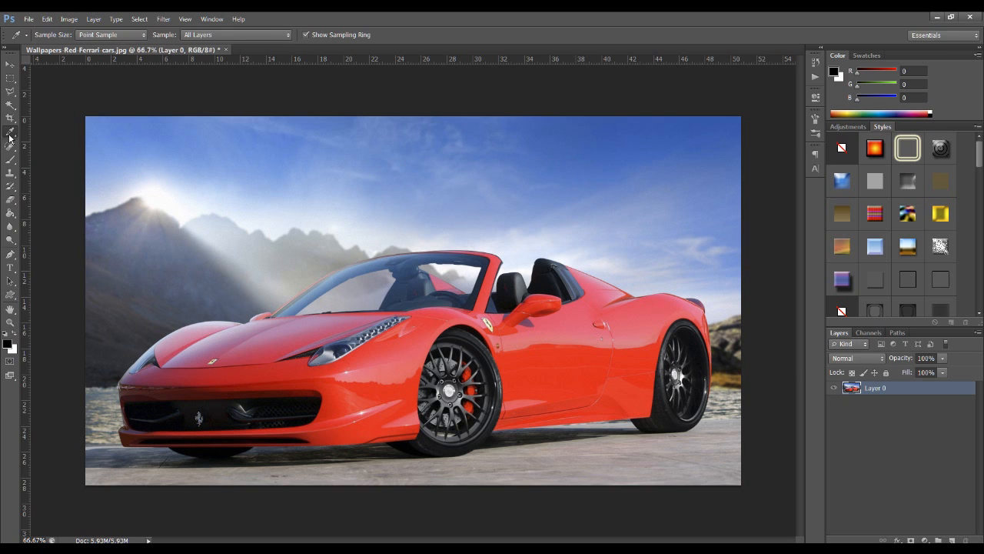
{"action": "mouse_move", "coordinate": [316, 313]}
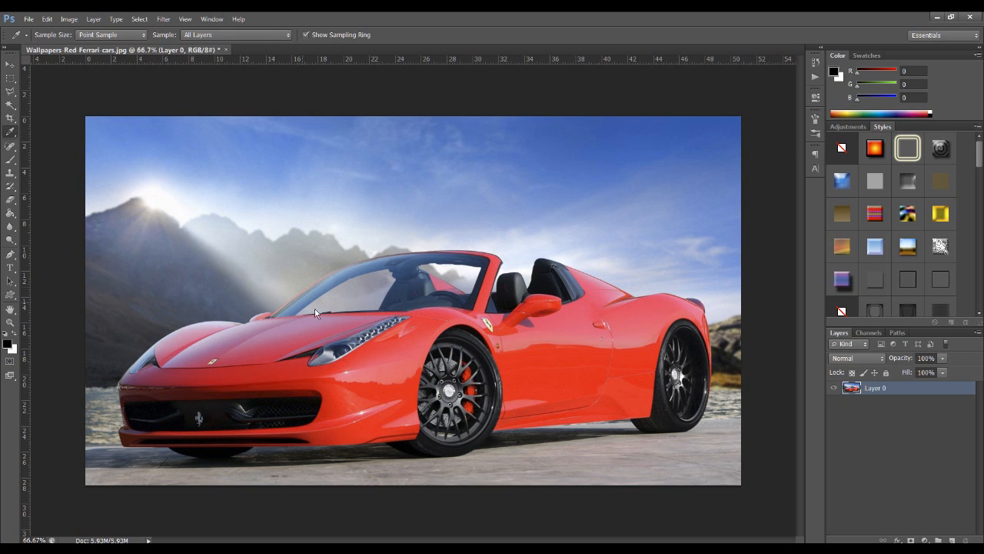
{"action": "left_click", "coordinate": [416, 346]}
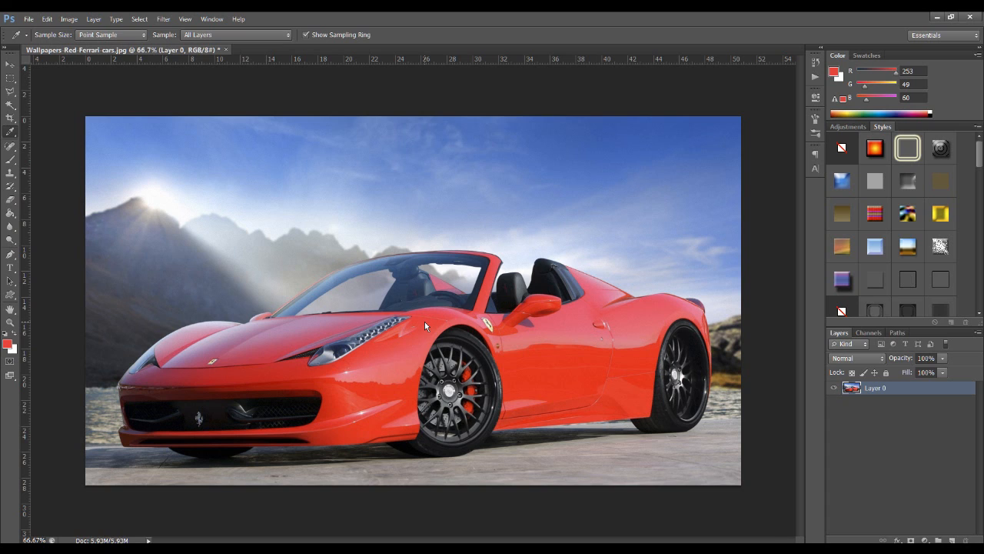
{"action": "mouse_move", "coordinate": [143, 31]}
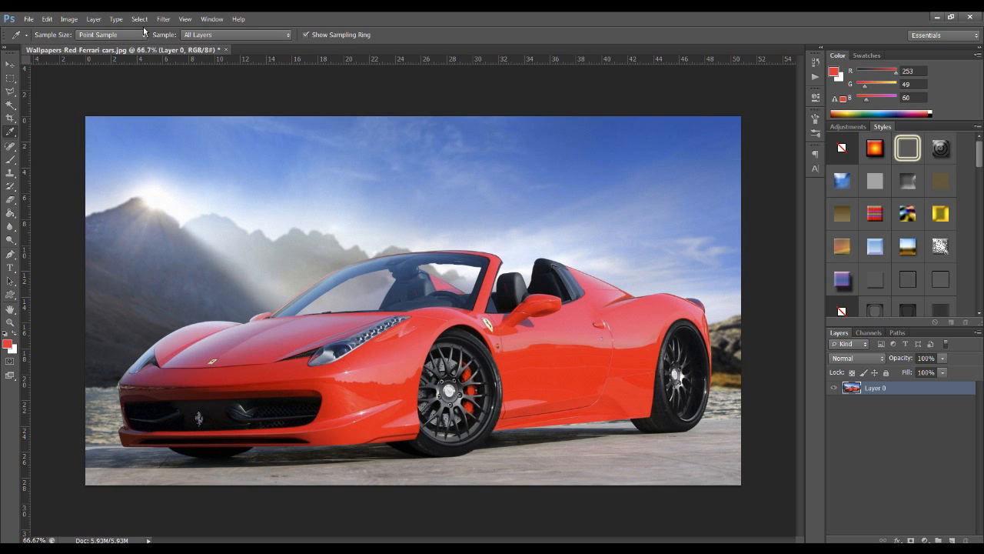
- In Color Range, sample the car's red paint at several spots with Fuzziness at 200
{"action": "left_click", "coordinate": [140, 18]}
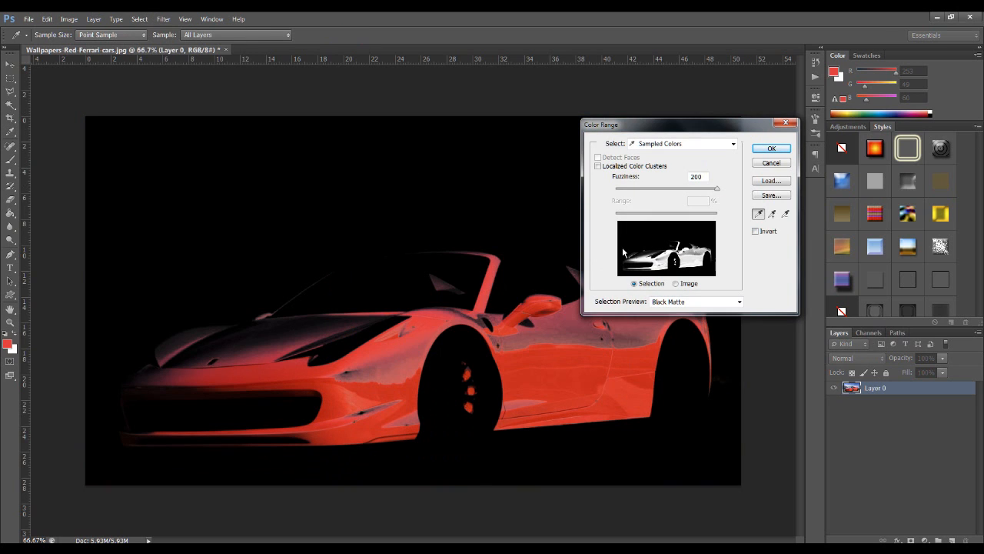
{"action": "mouse_move", "coordinate": [622, 250]}
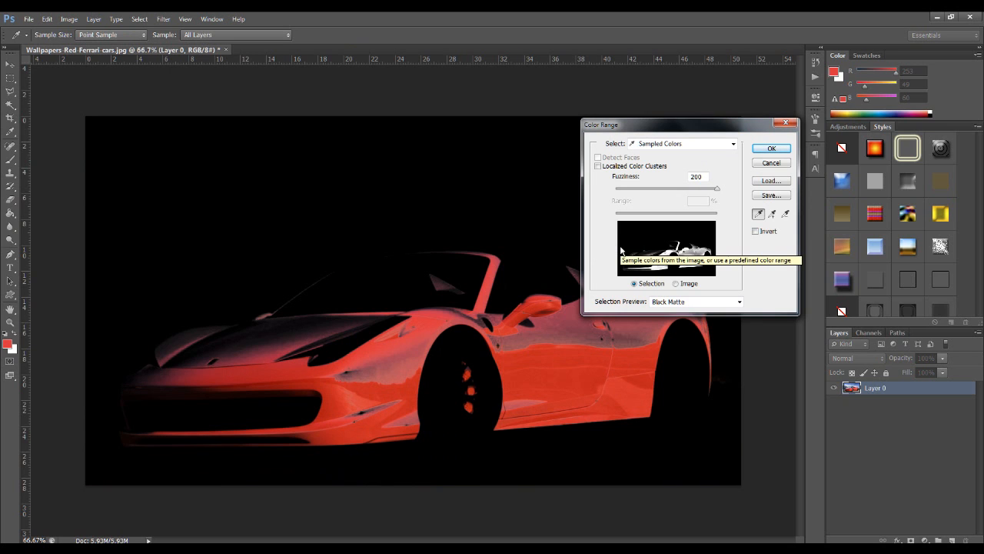
{"action": "mouse_move", "coordinate": [664, 281]}
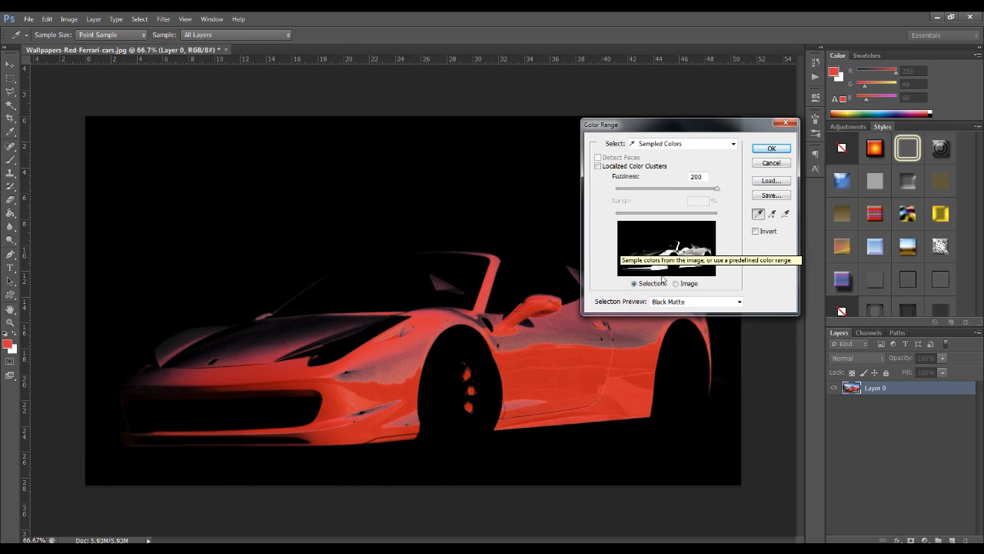
{"action": "left_click_drag", "start_coordinate": [717, 188], "coordinate": [635, 189]}
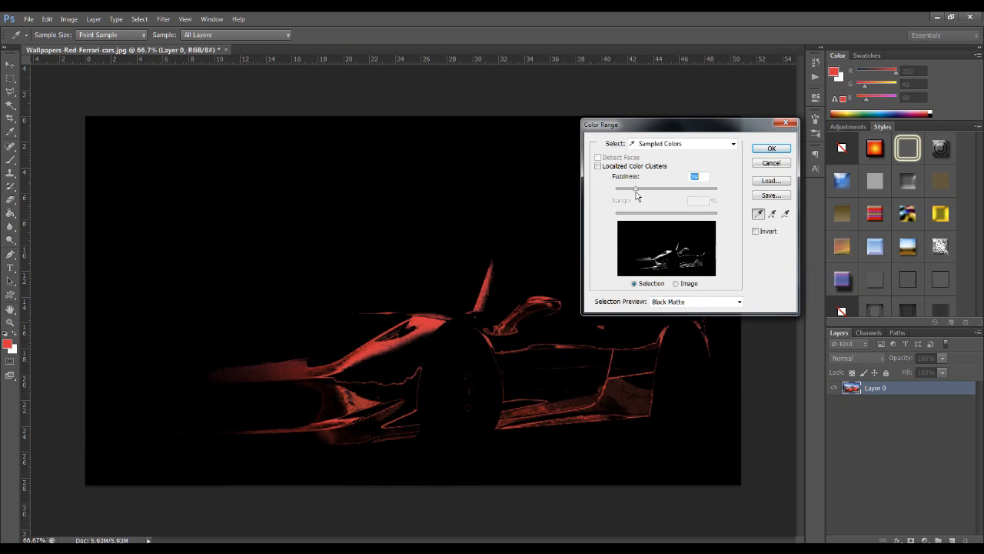
{"action": "left_click_drag", "start_coordinate": [636, 188], "coordinate": [676, 189]}
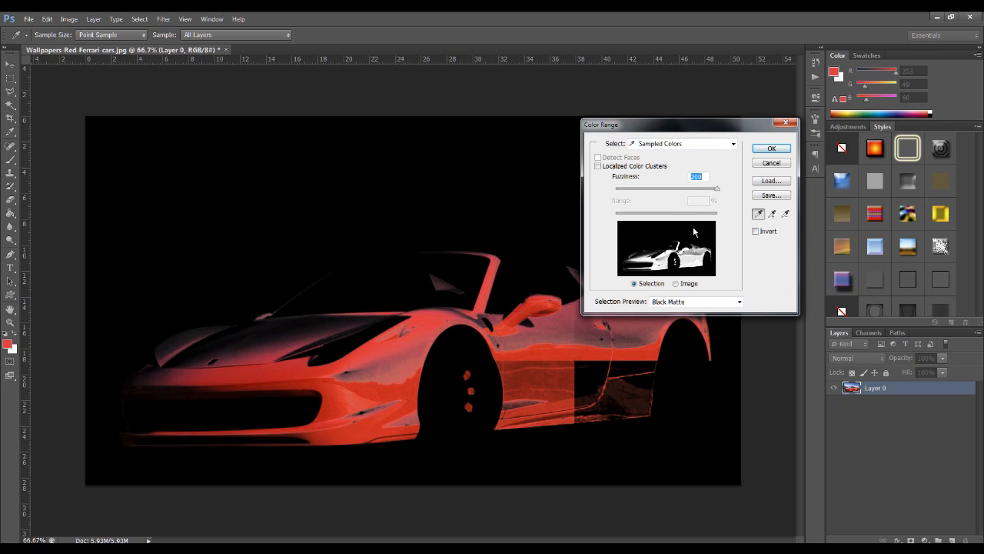
{"action": "left_click", "coordinate": [411, 341]}
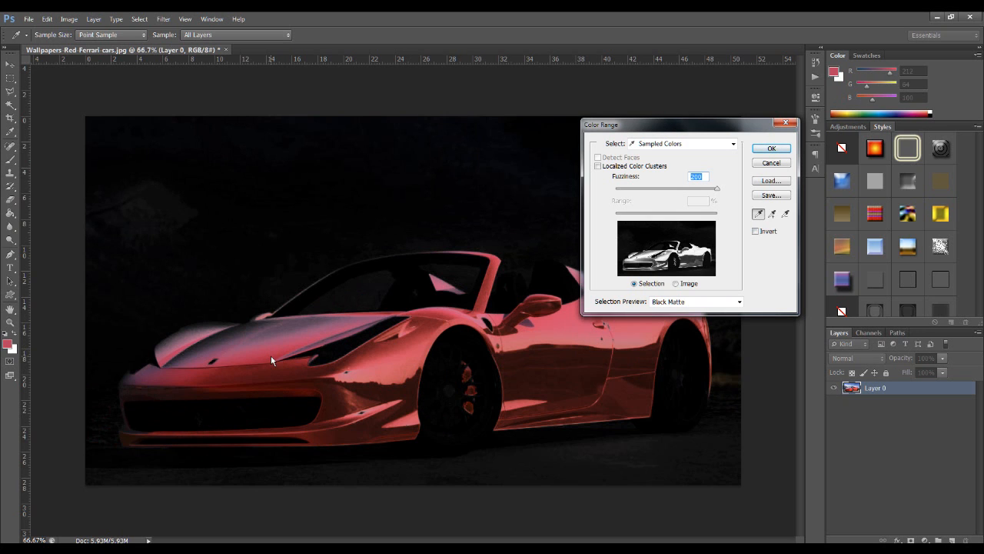
{"action": "left_click", "coordinate": [387, 360]}
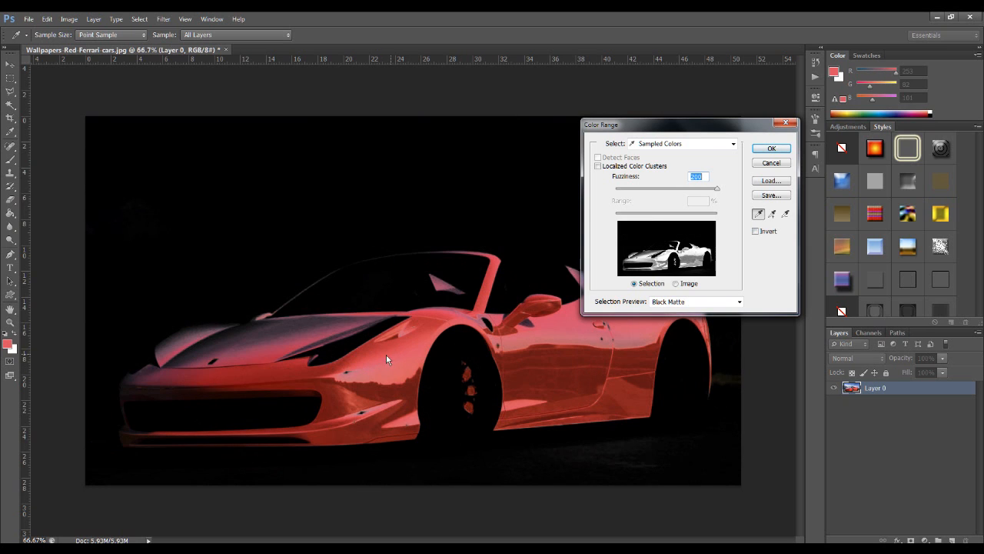
{"action": "mouse_move", "coordinate": [452, 324]}
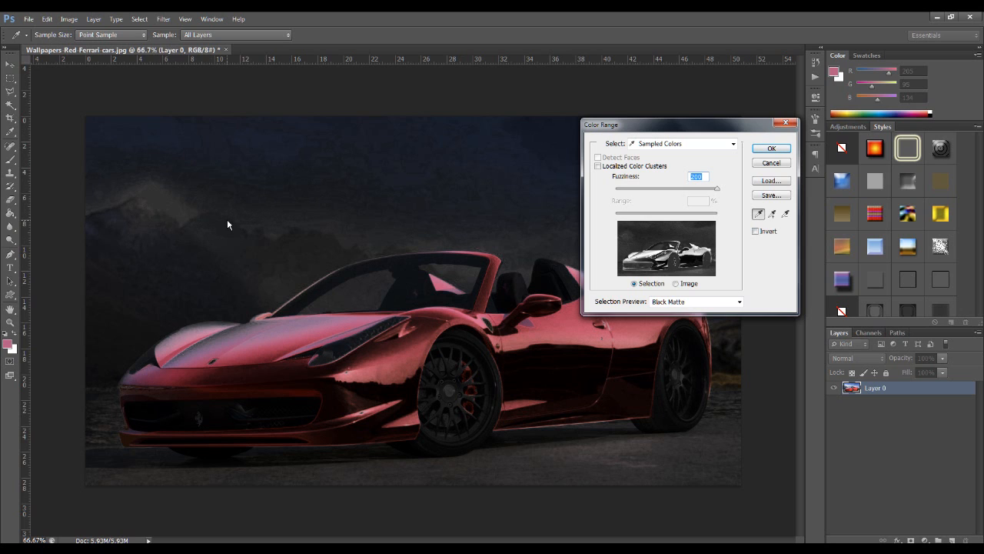
{"action": "mouse_move", "coordinate": [375, 331]}
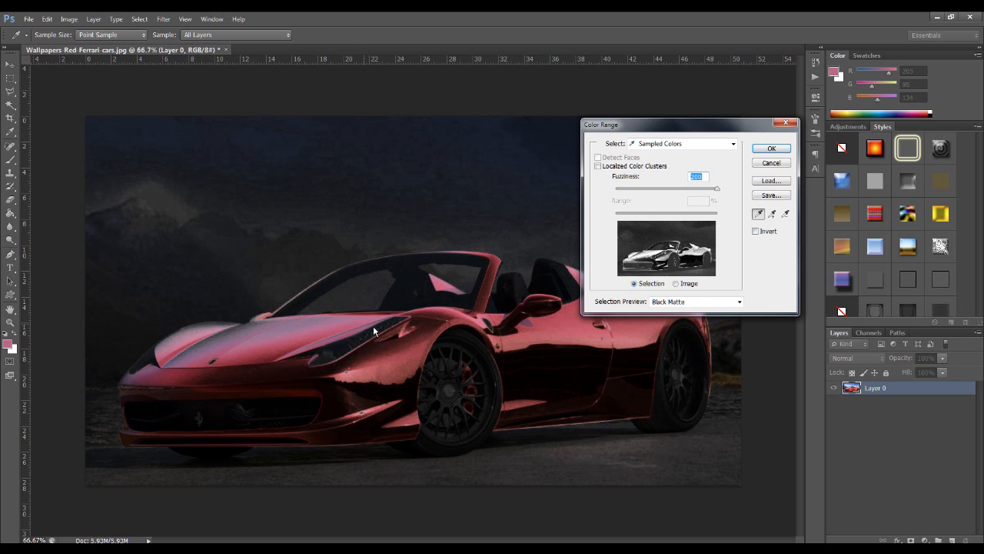
{"action": "left_click", "coordinate": [374, 330]}
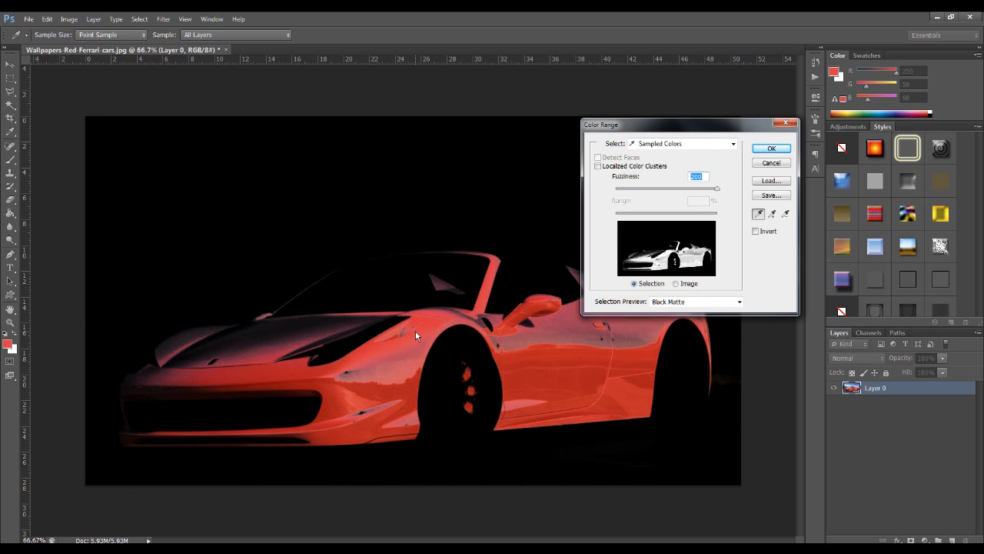
{"action": "left_click", "coordinate": [415, 323]}
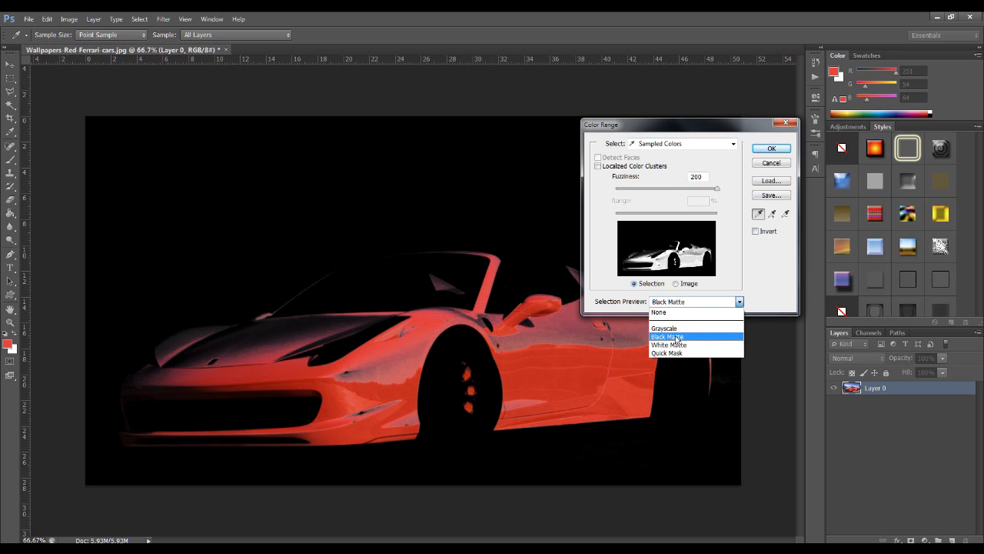
{"action": "left_click", "coordinate": [659, 312]}
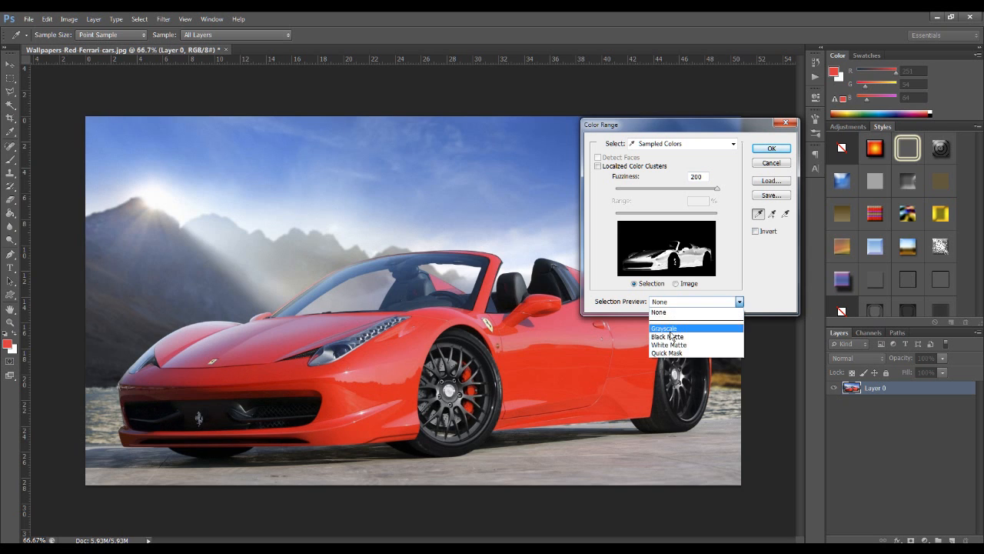
{"action": "left_click", "coordinate": [668, 345]}
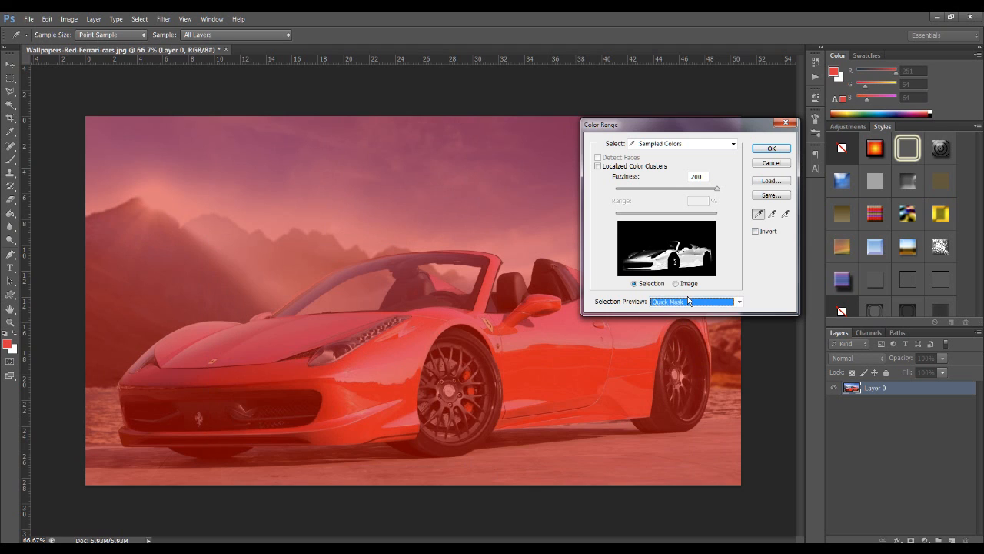
{"action": "left_click", "coordinate": [692, 301]}
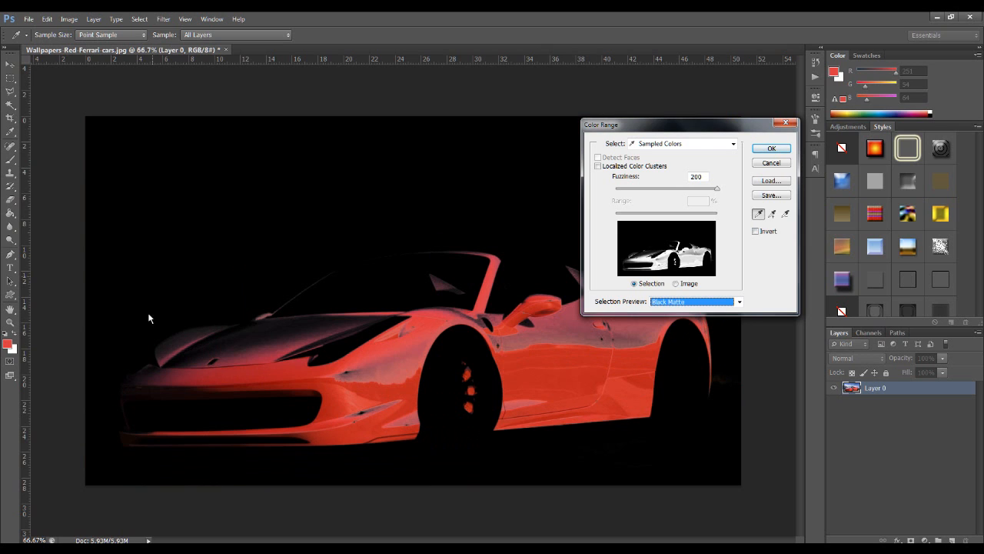
{"action": "mouse_move", "coordinate": [343, 343]}
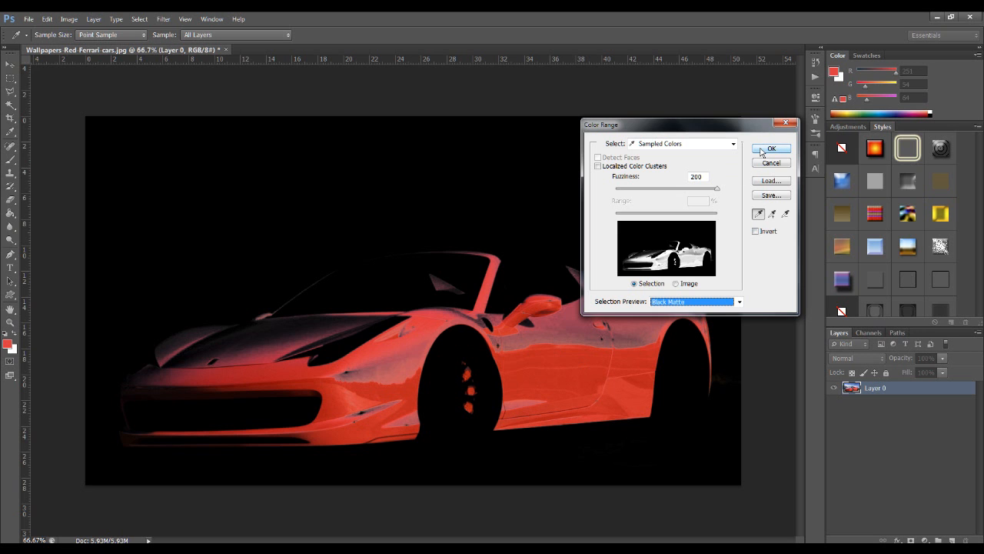
- Accept the car selection, copy it to Layer 1 with Ctrl+J, and select Layer 0
{"action": "left_click", "coordinate": [771, 148]}
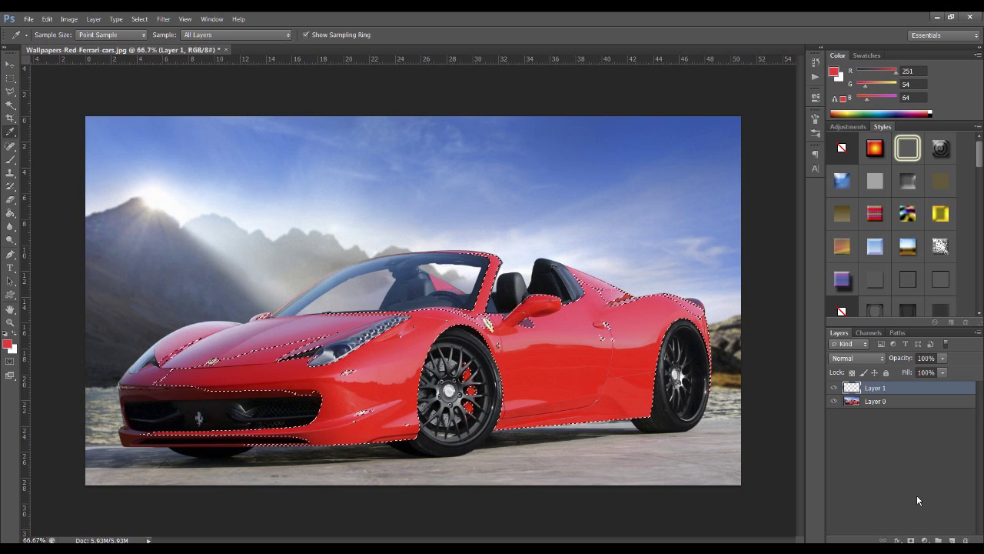
{"action": "left_click", "coordinate": [877, 401]}
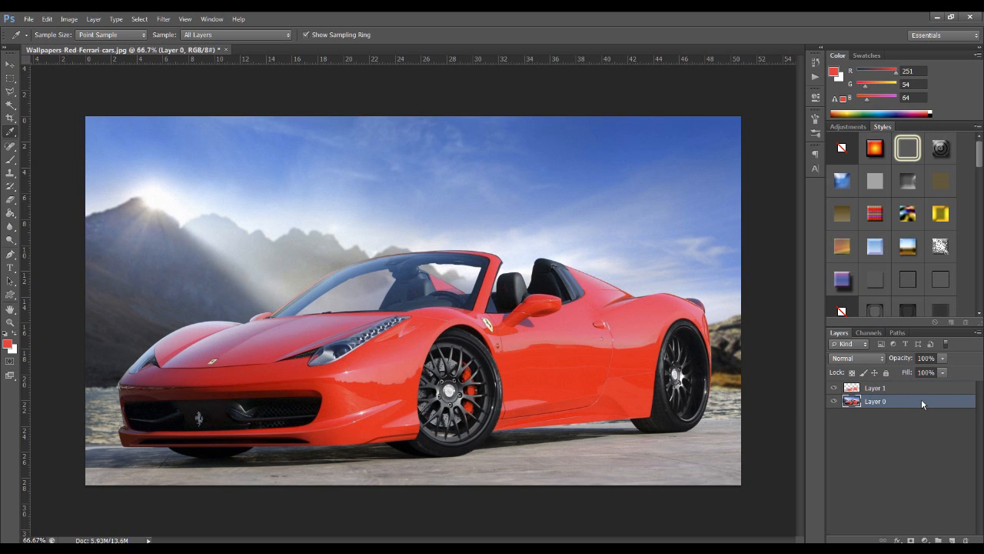
- Desaturate Layer 0 using Hue/Saturation with Saturation at -100
{"action": "left_click", "coordinate": [69, 18]}
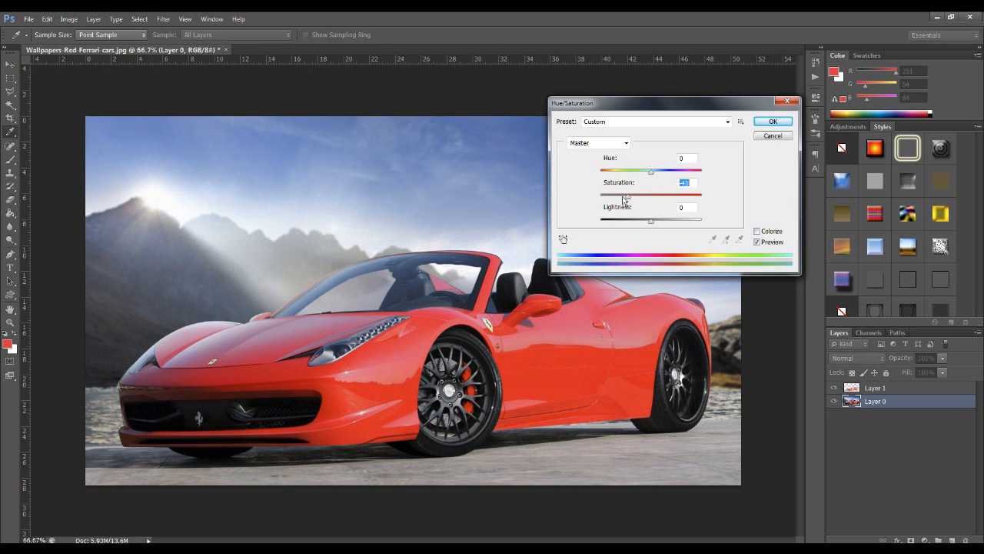
{"action": "left_click_drag", "start_coordinate": [651, 194], "coordinate": [608, 194]}
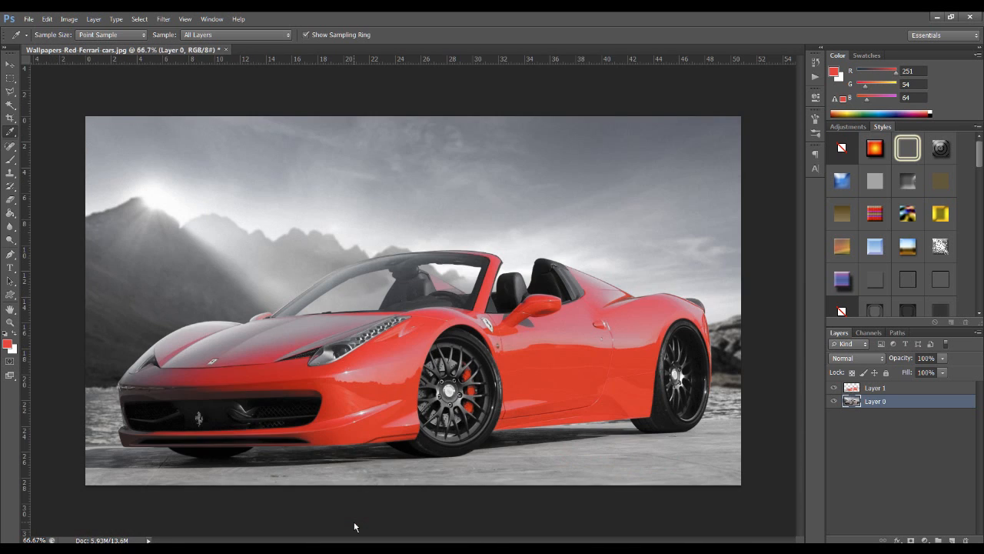
{"action": "left_click", "coordinate": [875, 387]}
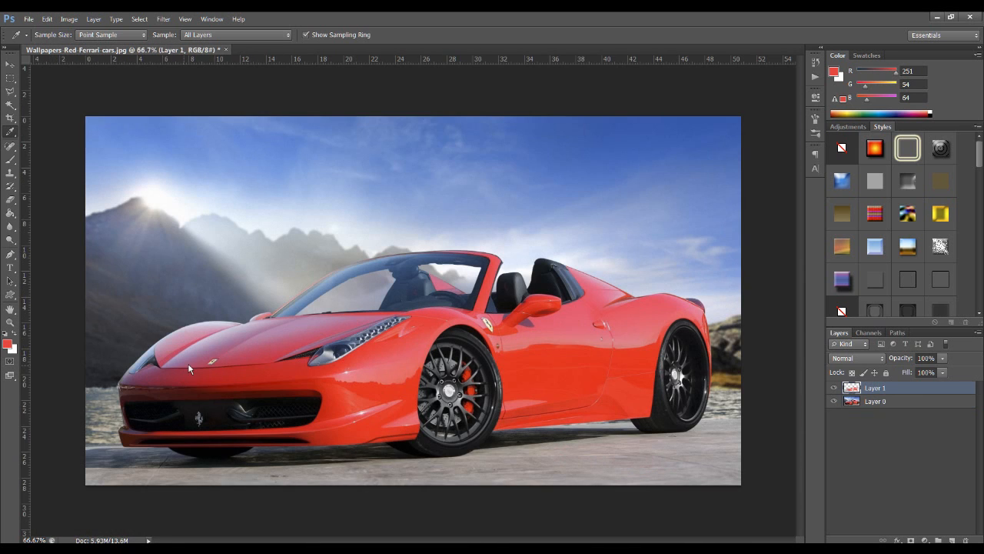
{"action": "mouse_move", "coordinate": [404, 375]}
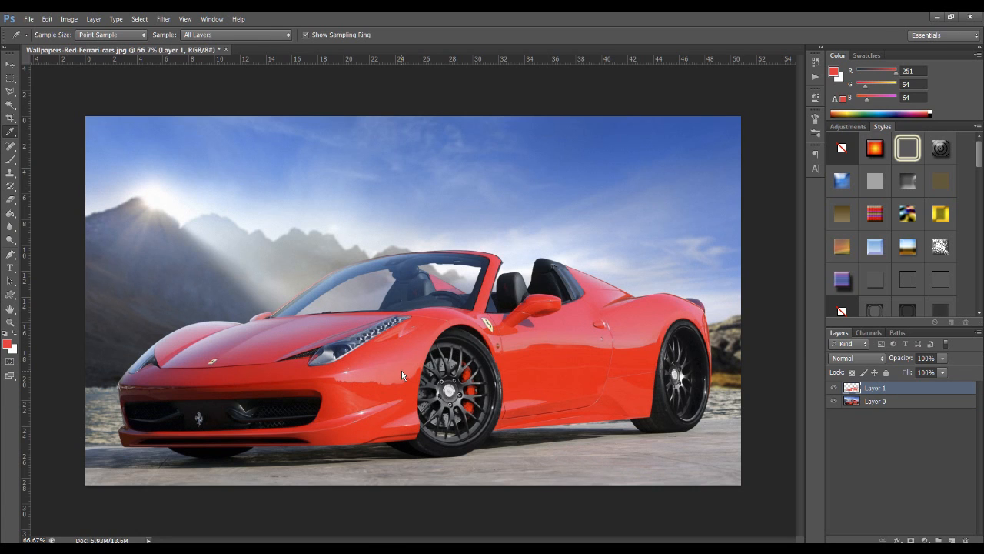
{"action": "mouse_move", "coordinate": [185, 312]}
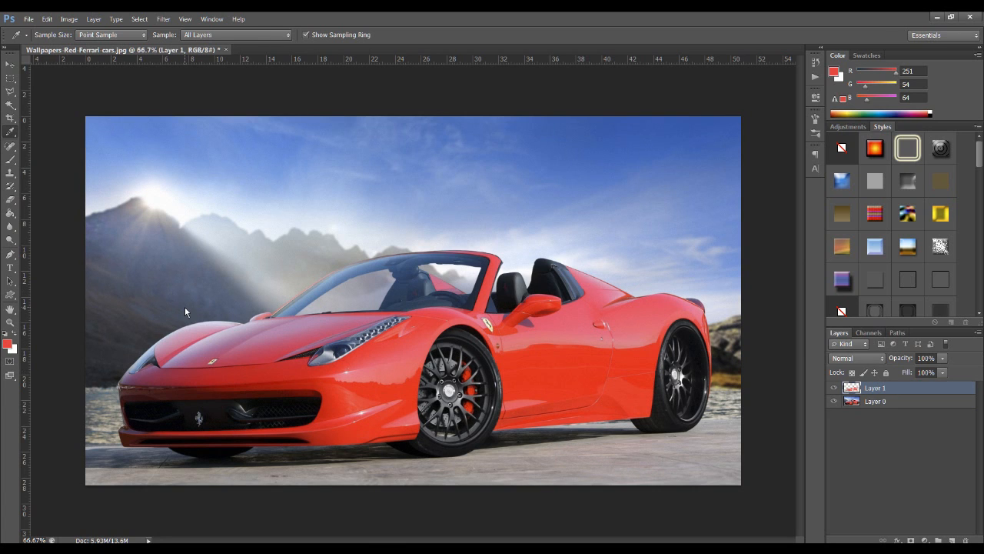
{"action": "left_click", "coordinate": [875, 401]}
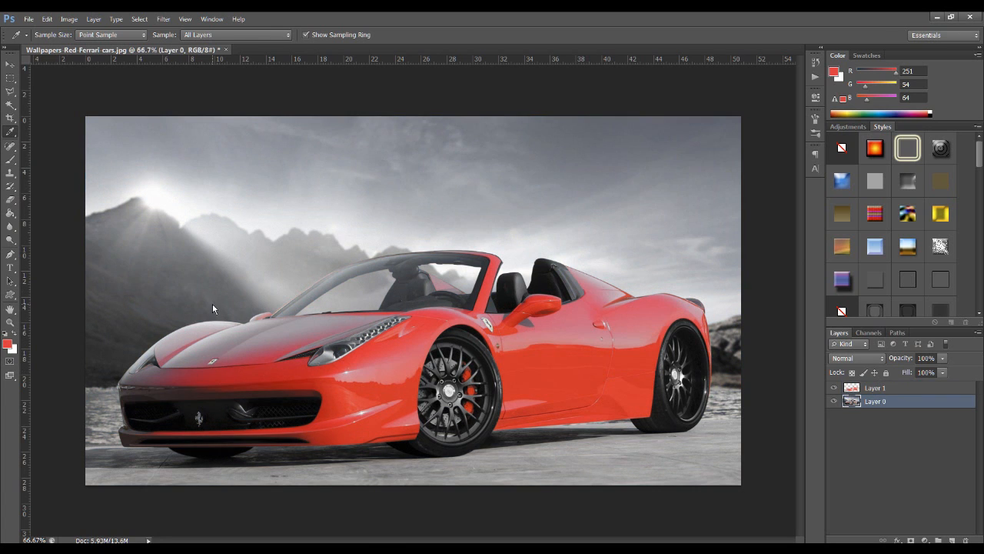